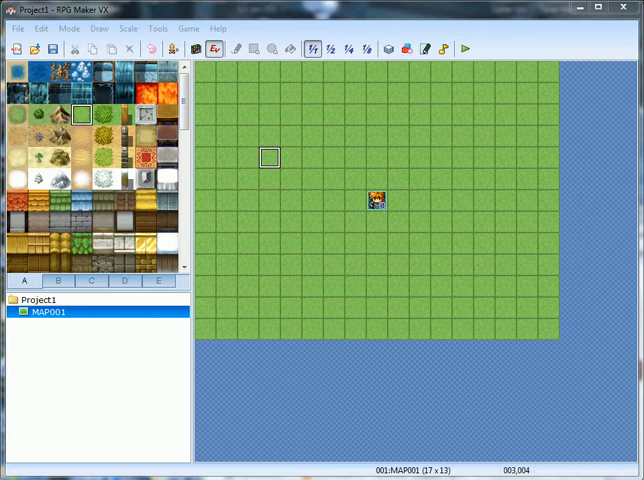
Step: Bring up the event options menu on a grass tile in MAP001's upper left
{"action": "right_click", "coordinate": [268, 158]}
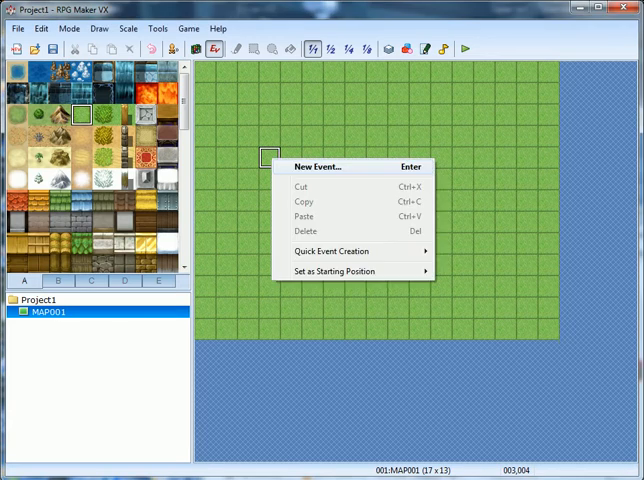
Step: Create event EV001 on the tile with a blond character sprite as its graphic
{"action": "left_click", "coordinate": [317, 166]}
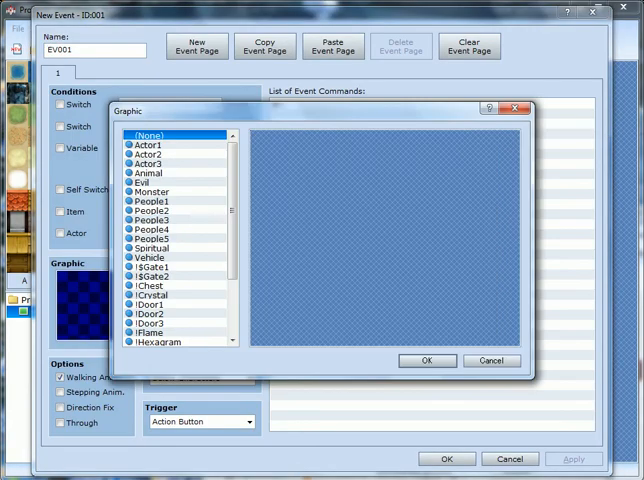
{"action": "left_click", "coordinate": [152, 163]}
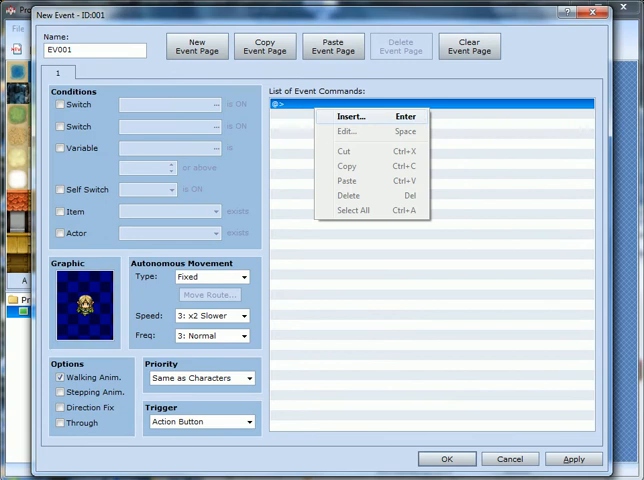
Step: Browse the Event Commands tabs and dismiss the Conditional Branch settings
{"action": "left_click", "coordinate": [350, 116]}
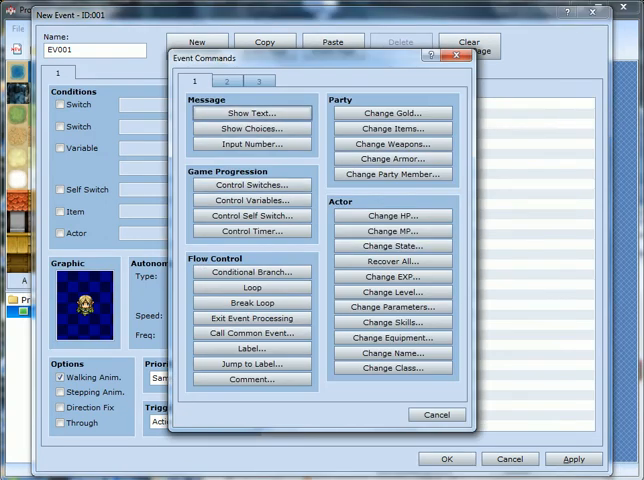
{"action": "left_click", "coordinate": [252, 77]}
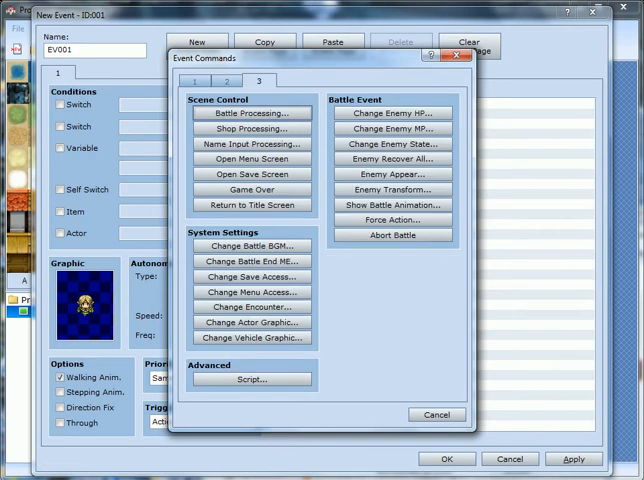
{"action": "left_click", "coordinate": [212, 80]}
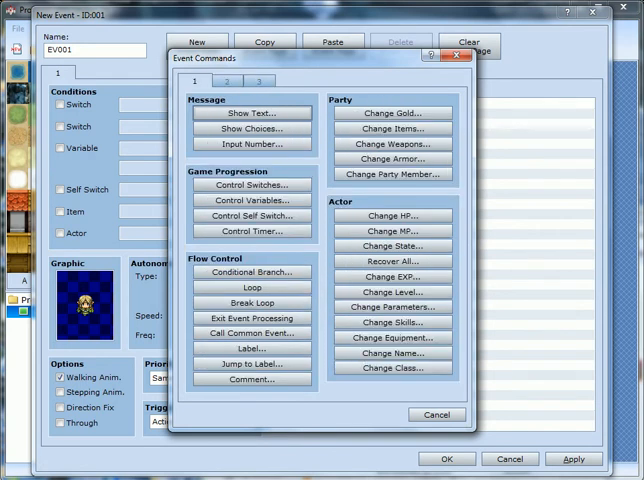
{"action": "left_click", "coordinate": [251, 272]}
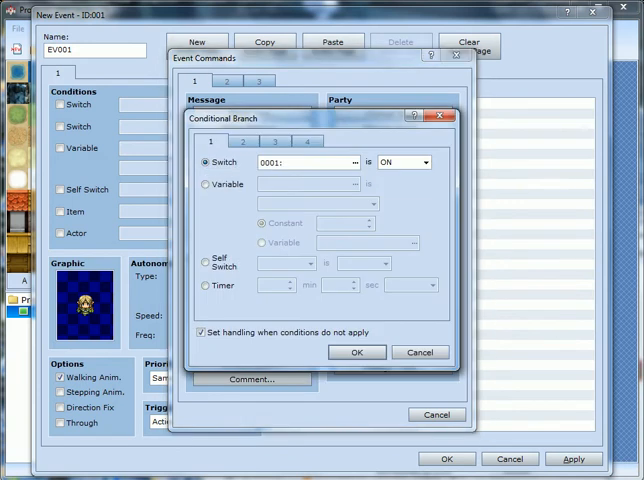
{"action": "left_click", "coordinate": [420, 351]}
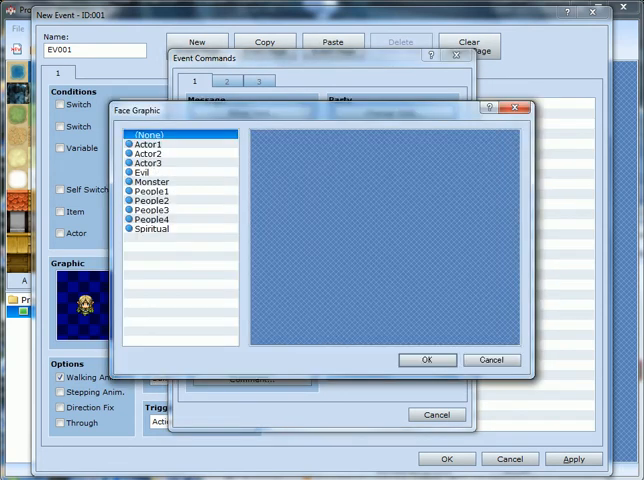
Step: Add an Actor3 elf-portrait message: 'Greetings traveller, would you like to try one of my new tinctures?'
{"action": "left_click", "coordinate": [150, 162]}
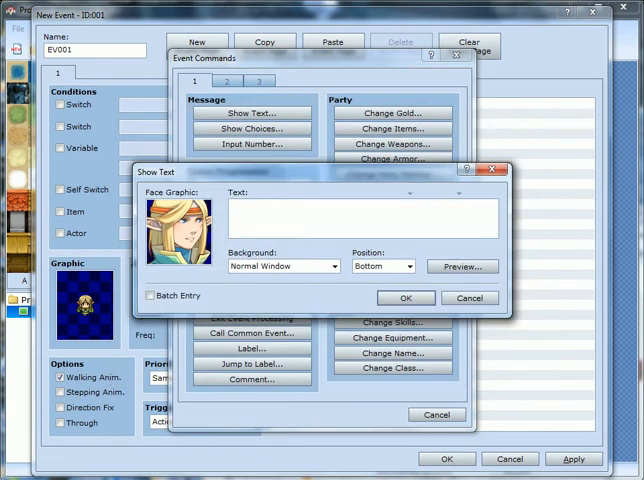
{"action": "type", "text": "Greetings tra"}
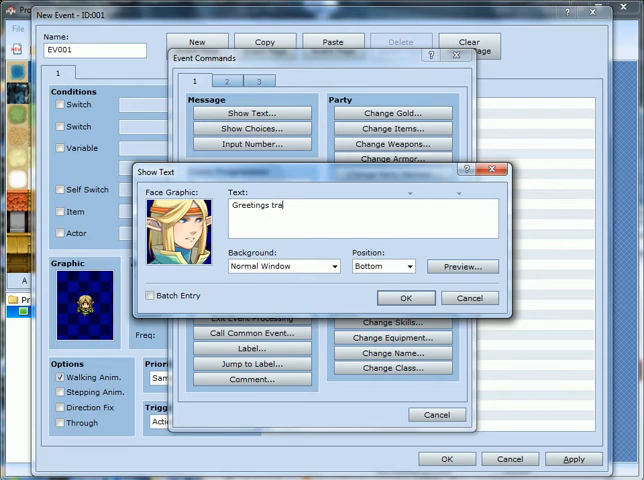
{"action": "type", "text": "veller, would you like"}
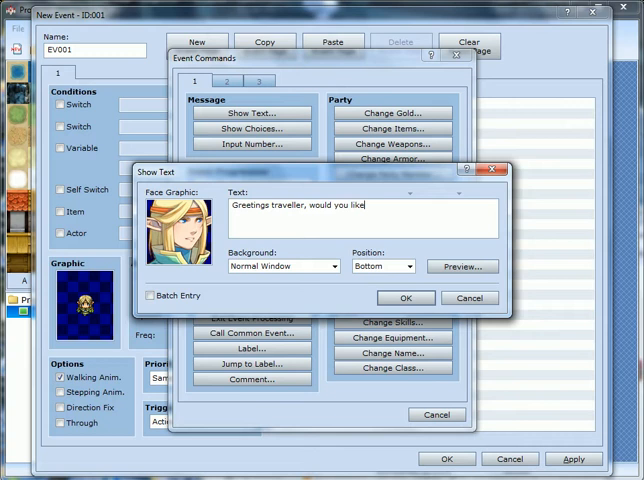
{"action": "type", "text": "to try one"}
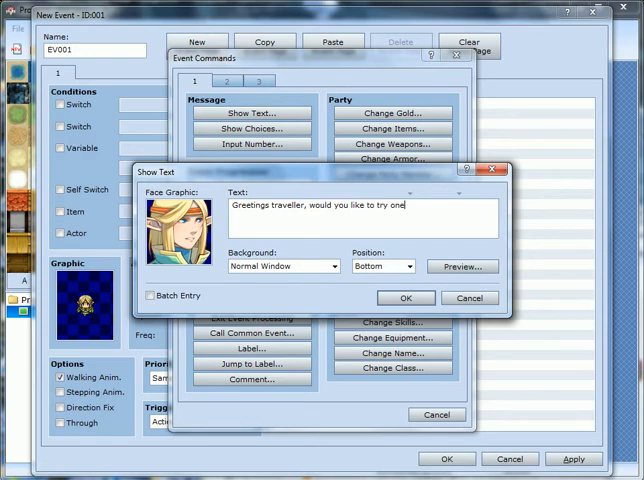
{"action": "type", "text": "of my n"}
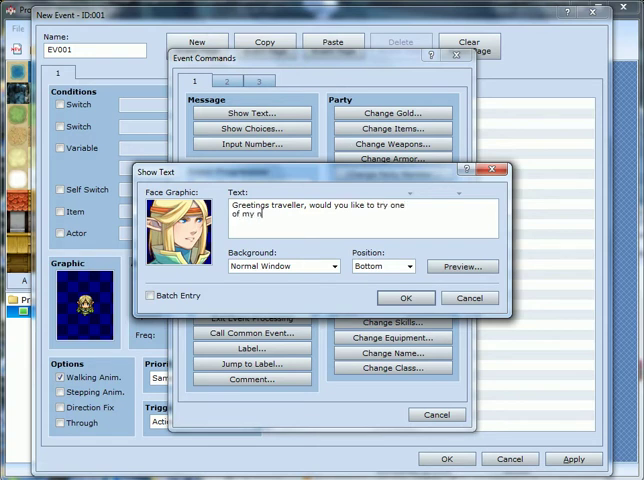
{"action": "type", "text": "ew tinctu"}
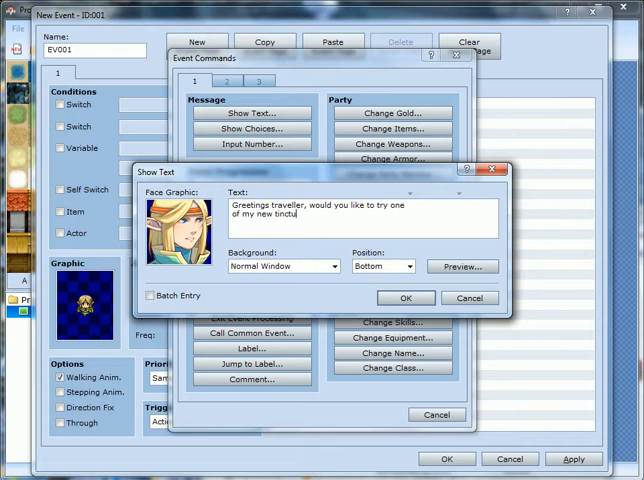
{"action": "type", "text": "res?"}
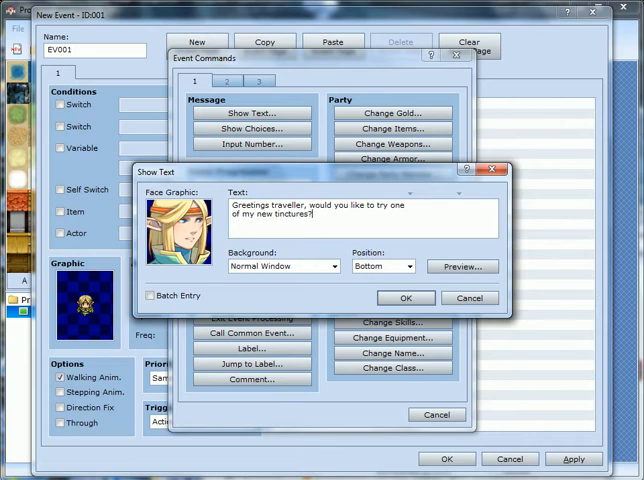
{"action": "left_click", "coordinate": [405, 297]}
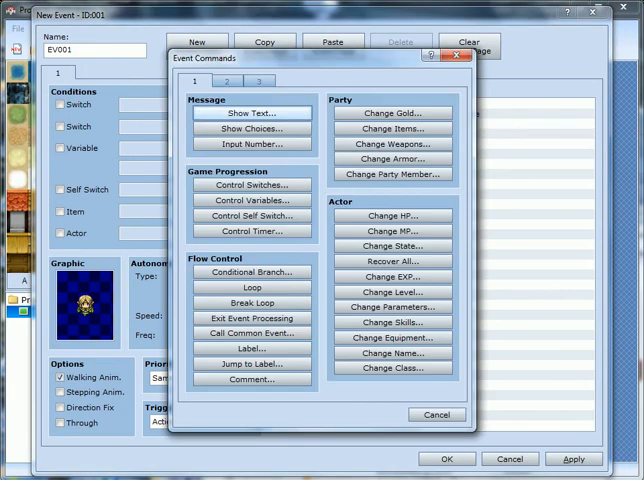
Step: Add Show Choices after the greeting with Choice 1 'Yes' and Choice 2 'No'
{"action": "left_click", "coordinate": [250, 128]}
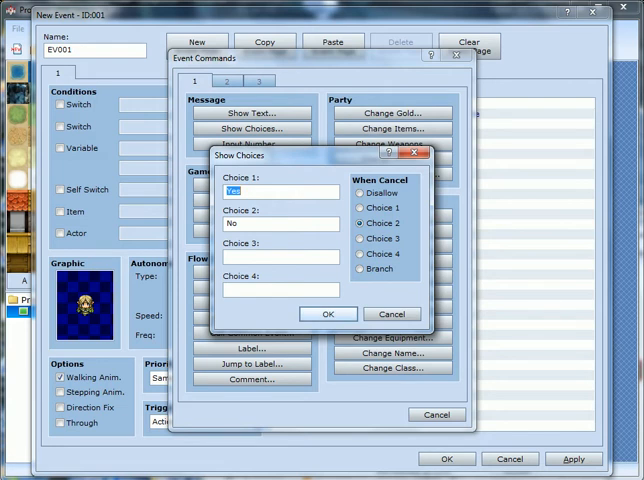
{"action": "left_click", "coordinate": [328, 313]}
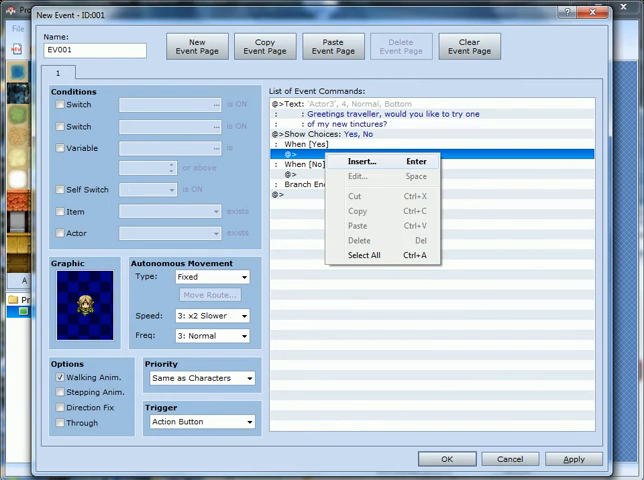
Step: Under When [Yes], add an elf-portrait message 'Splendid! Use it in good health!'
{"action": "left_click", "coordinate": [338, 160]}
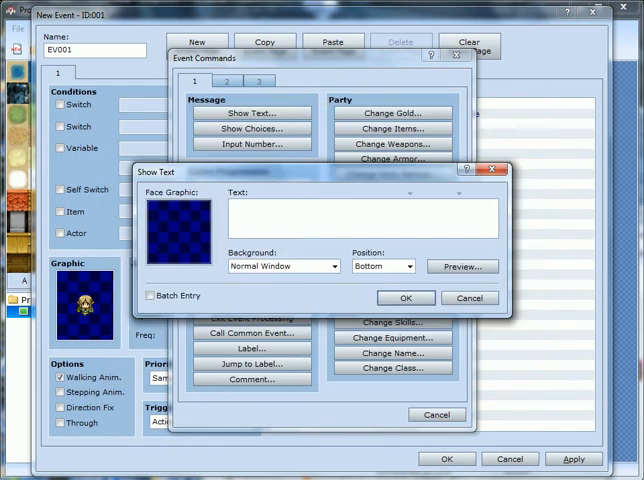
{"action": "left_click", "coordinate": [178, 216]}
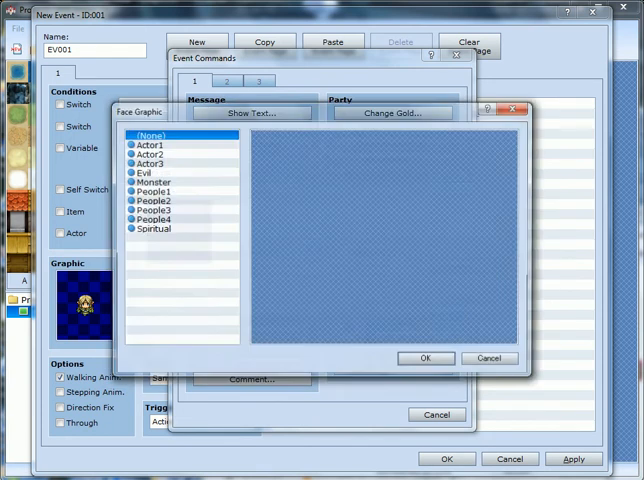
{"action": "left_click", "coordinate": [152, 163]}
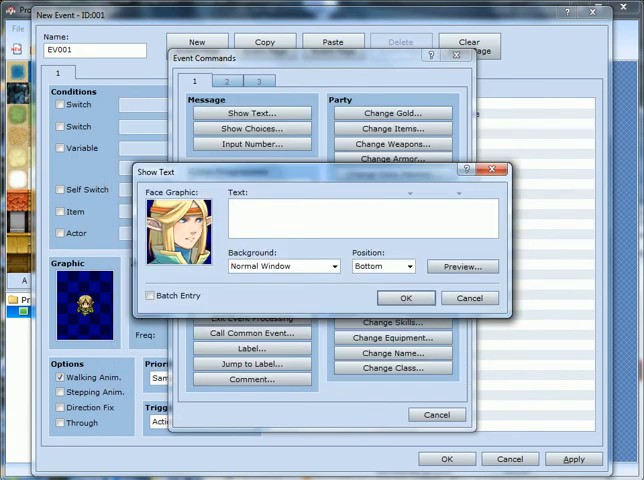
{"action": "type", "text": "Splend"}
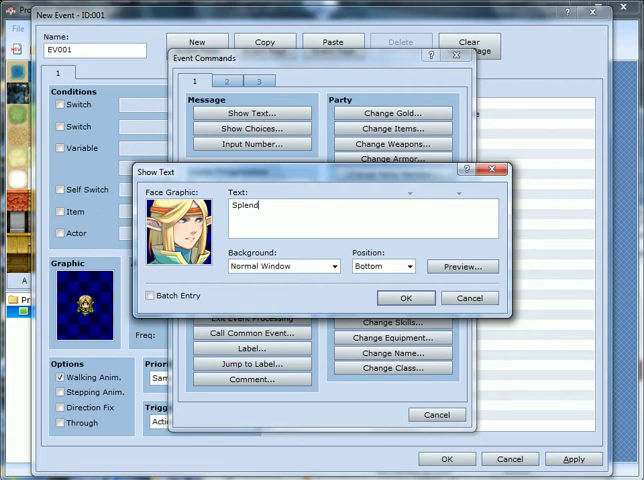
{"action": "type", "text": "id"}
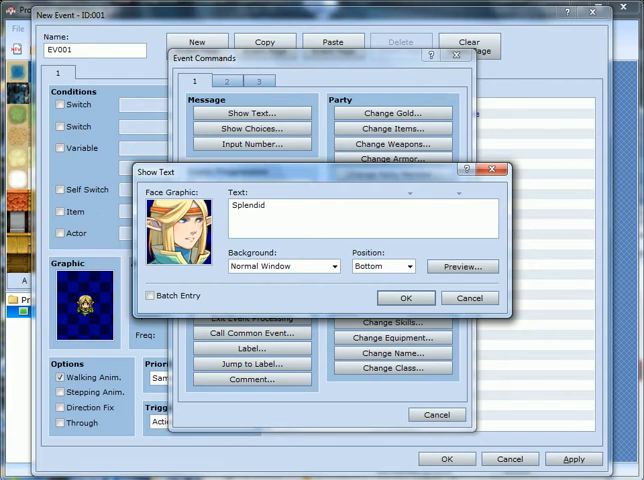
{"action": "type", "text": "! Use it"}
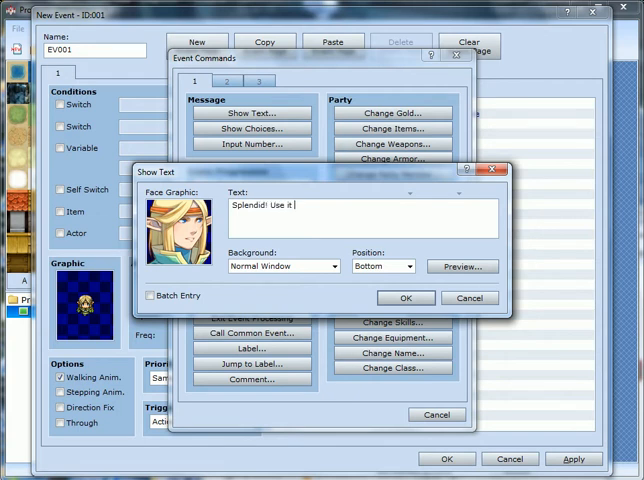
{"action": "type", "text": "in"}
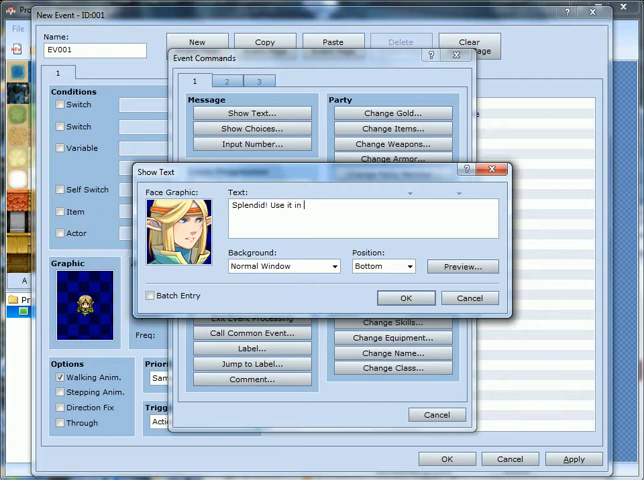
{"action": "type", "text": "good health"}
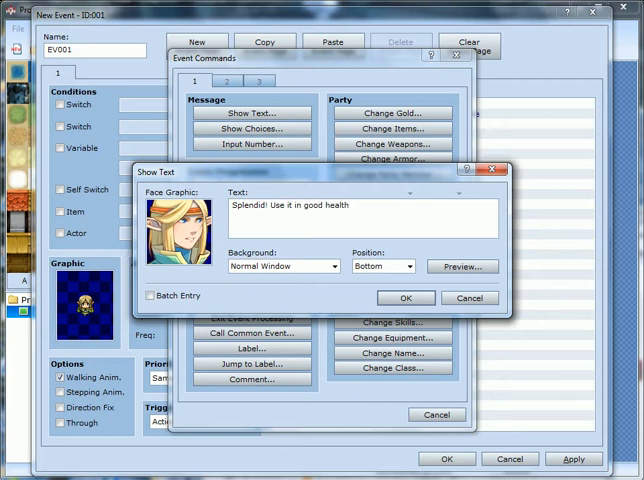
{"action": "type", "text": "!"}
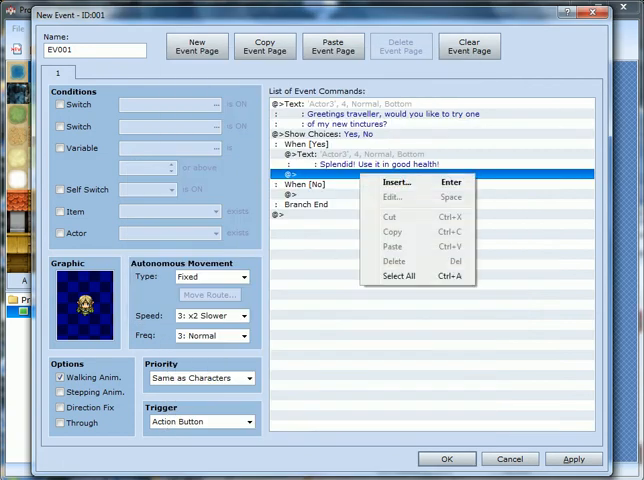
Step: Give one Potion on Yes and add the No reply 'I see, another time then...'
{"action": "left_click", "coordinate": [400, 182]}
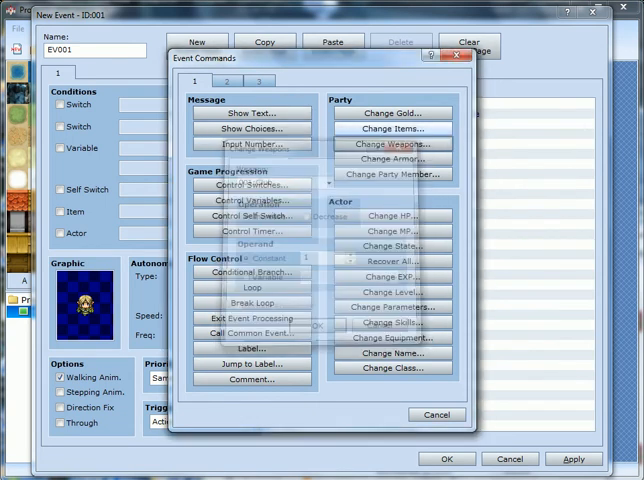
{"action": "left_click", "coordinate": [392, 127]}
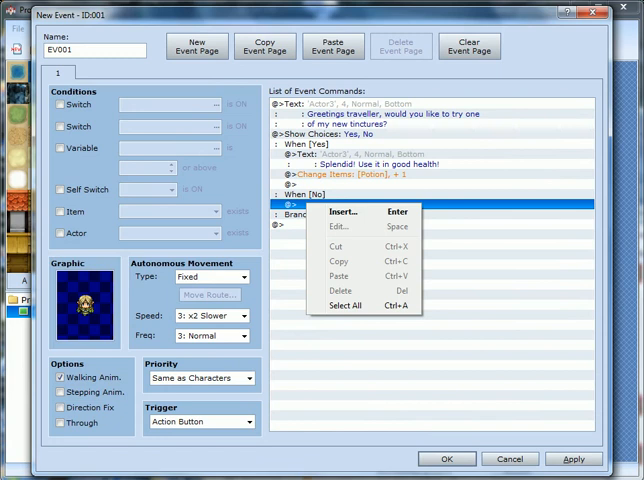
{"action": "left_click", "coordinate": [341, 211]}
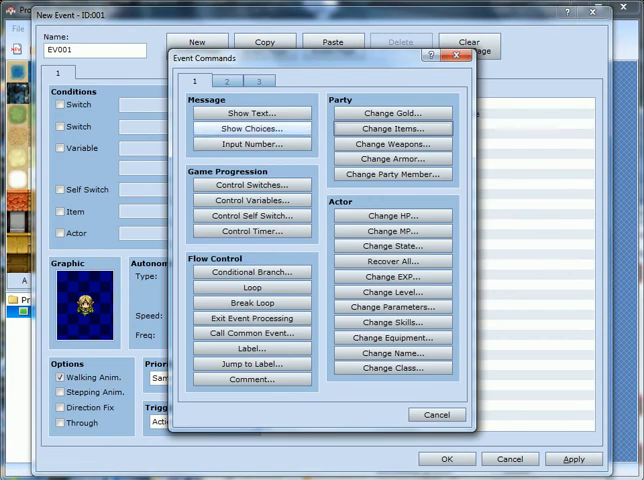
{"action": "left_click", "coordinate": [252, 112]}
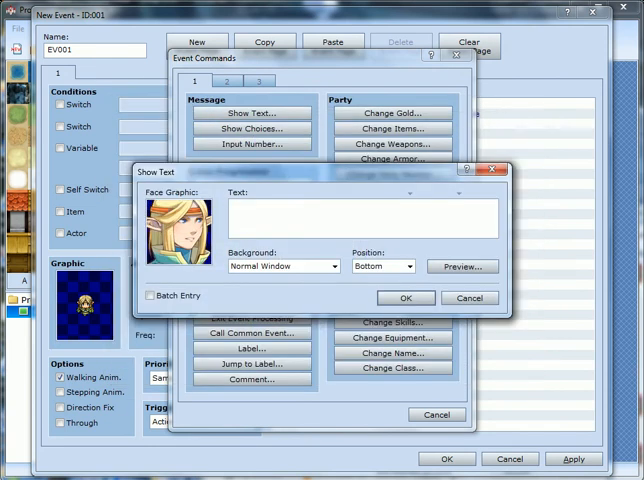
{"action": "type", "text": "I see, another time then..."}
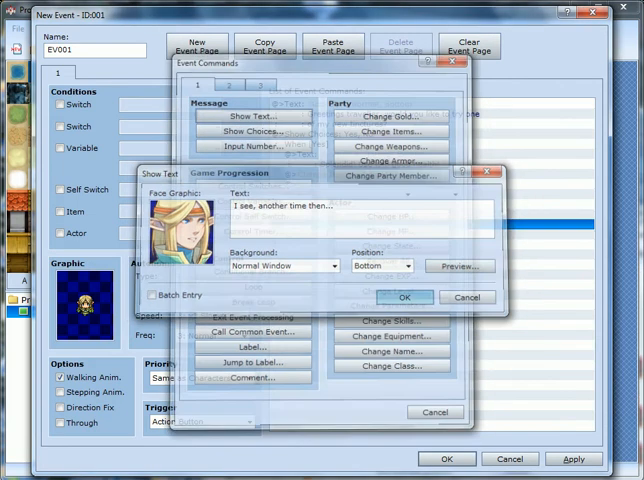
{"action": "left_click", "coordinate": [405, 297]}
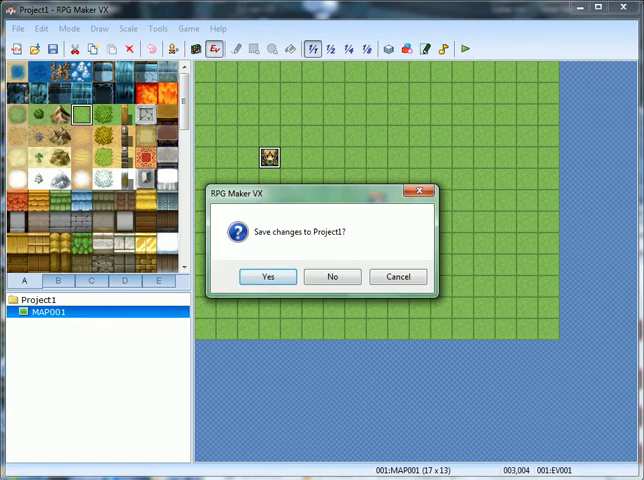
Step: Save Project1, playtest the elf's greeting and choice, then close the test game
{"action": "left_click", "coordinate": [266, 277]}
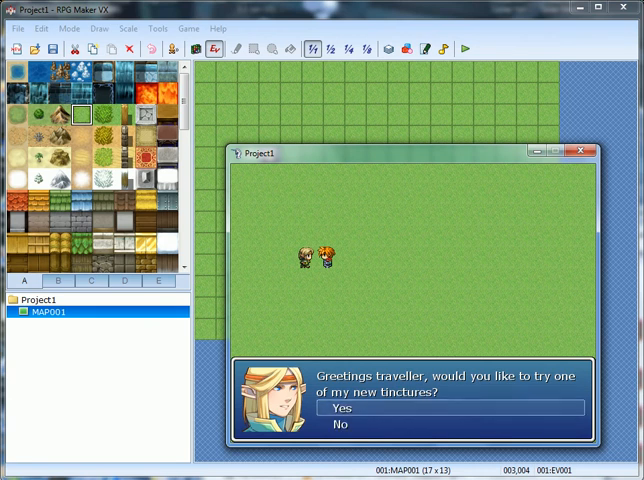
{"action": "left_click", "coordinate": [341, 425]}
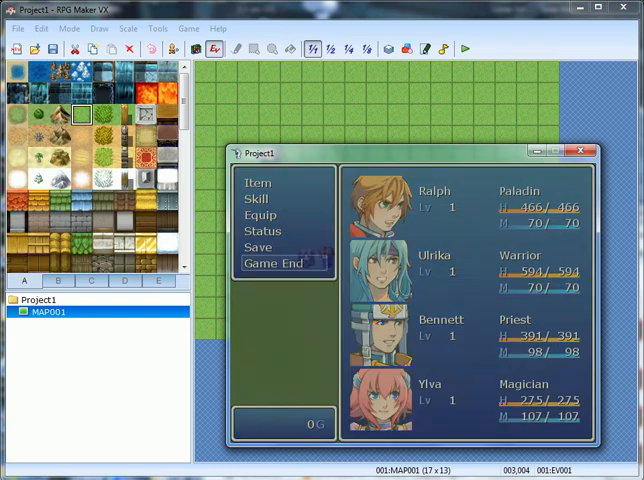
{"action": "left_click", "coordinate": [280, 263]}
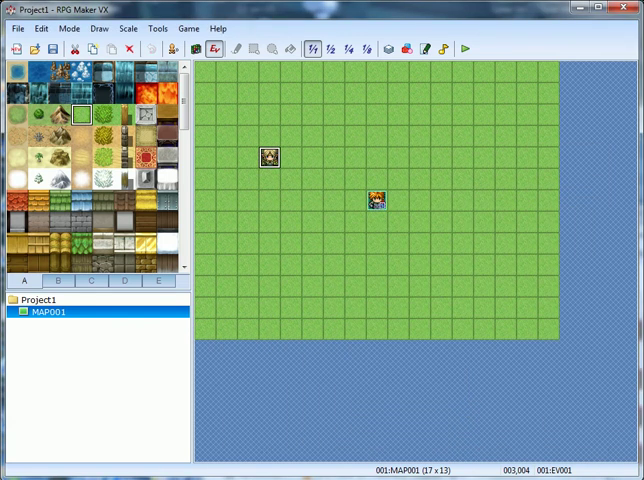
Step: Make page 1 turn self switch A ON and add page 2 with the elf sprite
{"action": "double_click", "coordinate": [377, 200]}
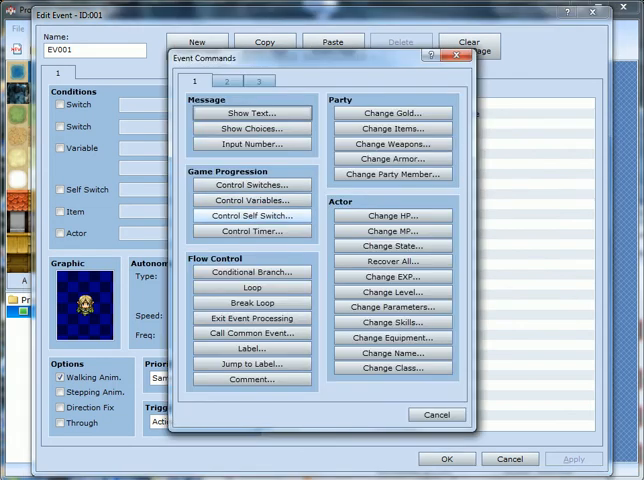
{"action": "left_click", "coordinate": [252, 216]}
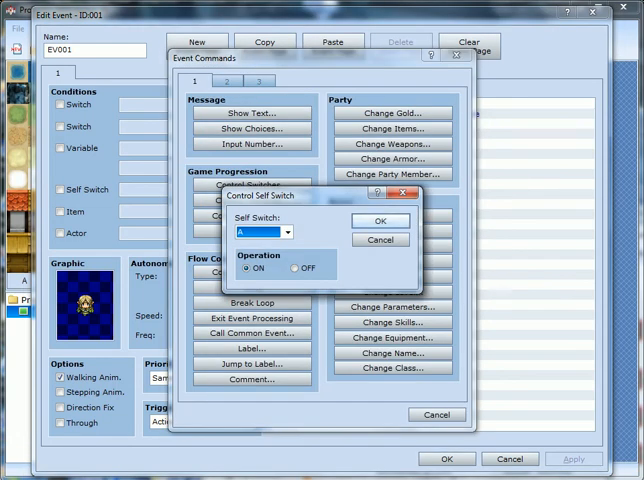
{"action": "left_click", "coordinate": [376, 220]}
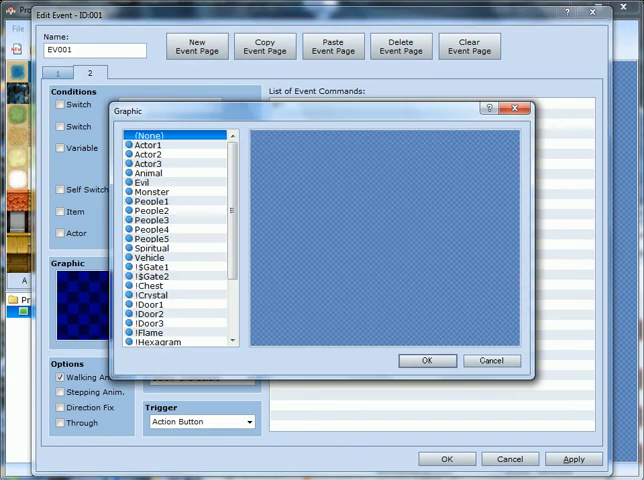
{"action": "left_click", "coordinate": [146, 163]}
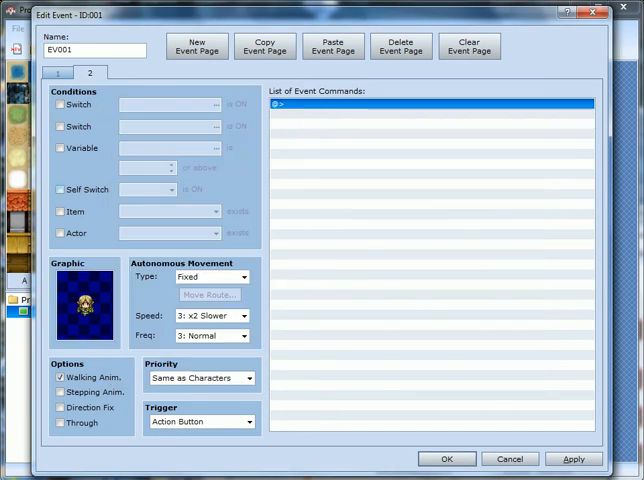
Step: Condition page 2 on self switch A and type 'Hey! I can only make so many at once, you know!'
{"action": "left_click", "coordinate": [60, 189]}
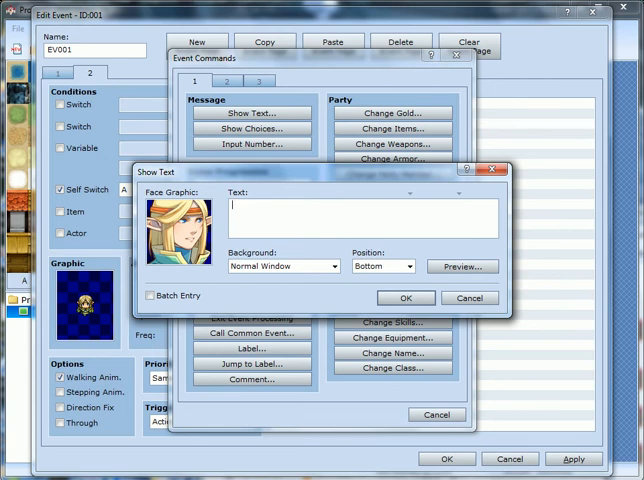
{"action": "type", "text": "H"}
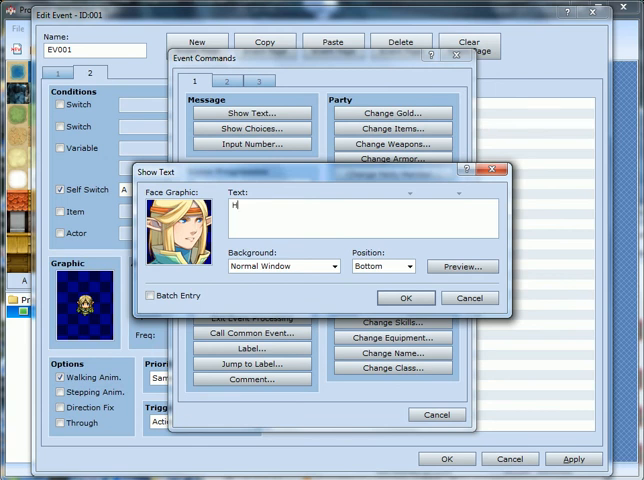
{"action": "type", "text": "ey! I"}
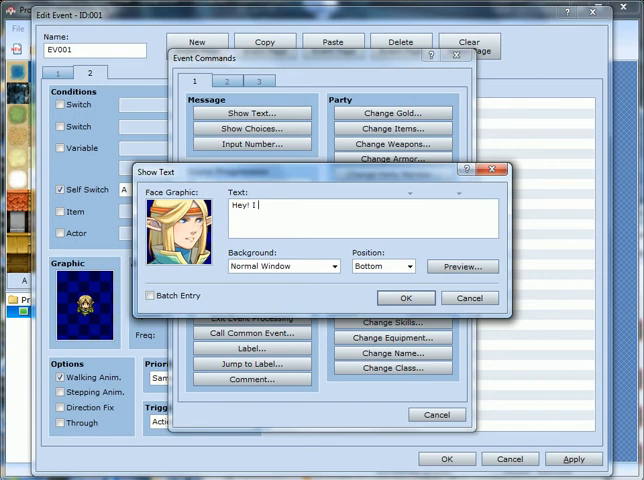
{"action": "type", "text": "can only make"}
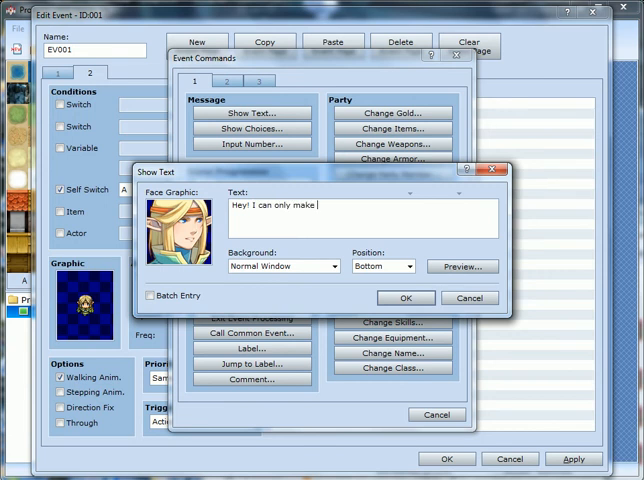
{"action": "type", "text": "so many at once, you k"}
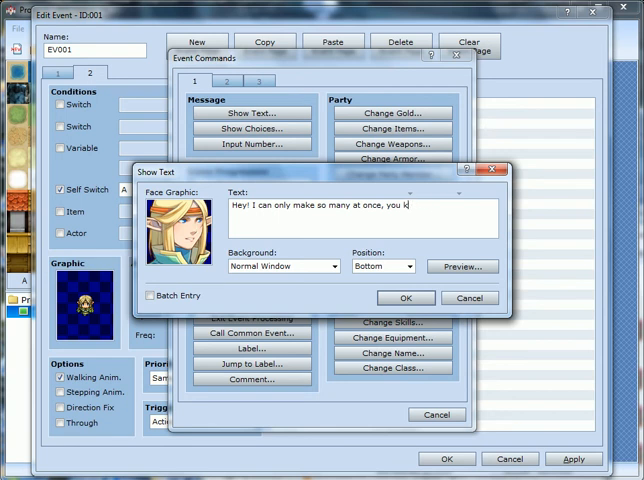
{"action": "type", "text": "now"}
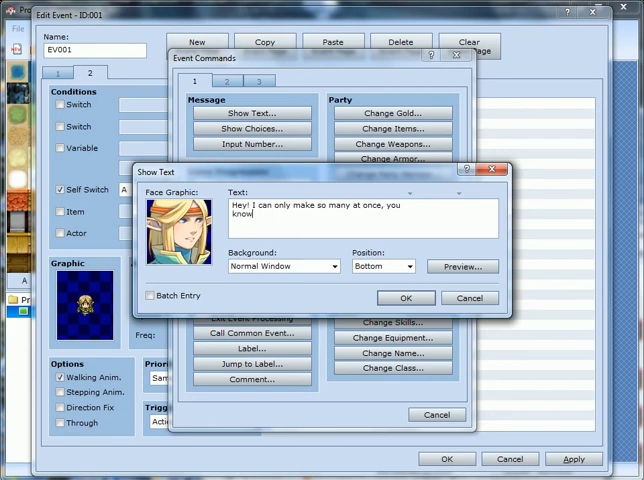
{"action": "type", "text": "!"}
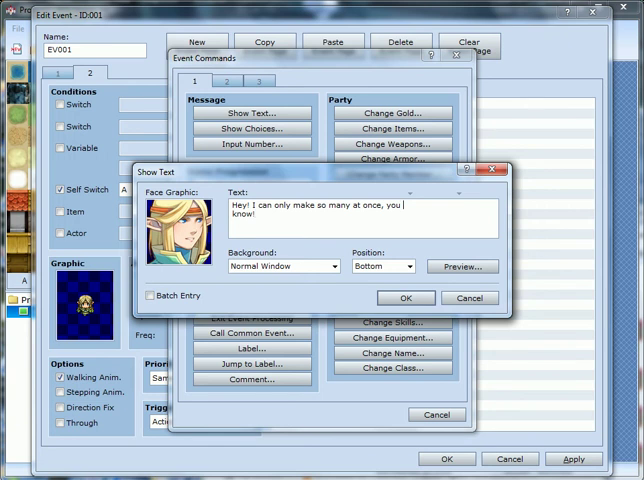
{"action": "type", "text": "asdfasd"}
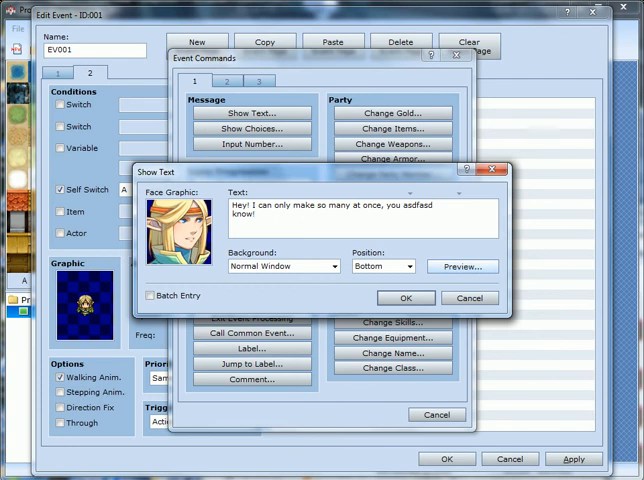
Step: Preview the page 2 message, delete the stray gibberish word, and confirm it
{"action": "left_click", "coordinate": [462, 266]}
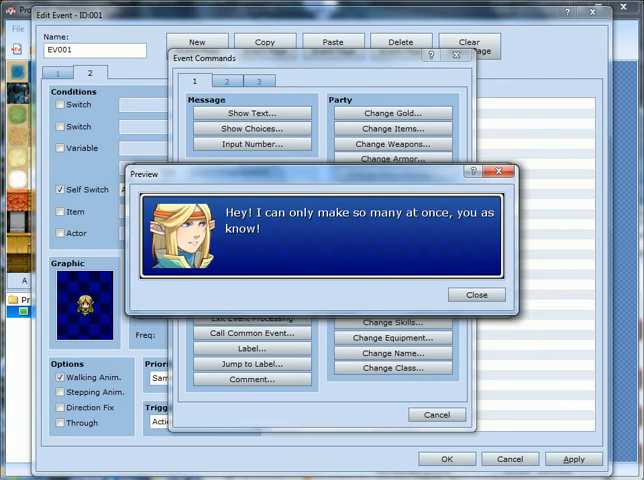
{"action": "left_click", "coordinate": [476, 294]}
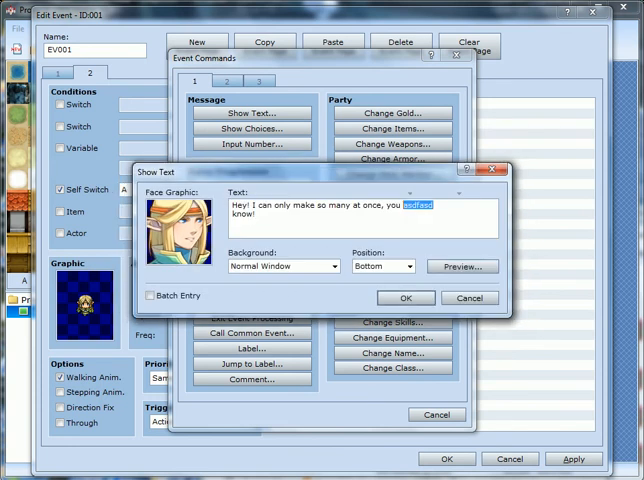
{"action": "key", "text": "Delete"}
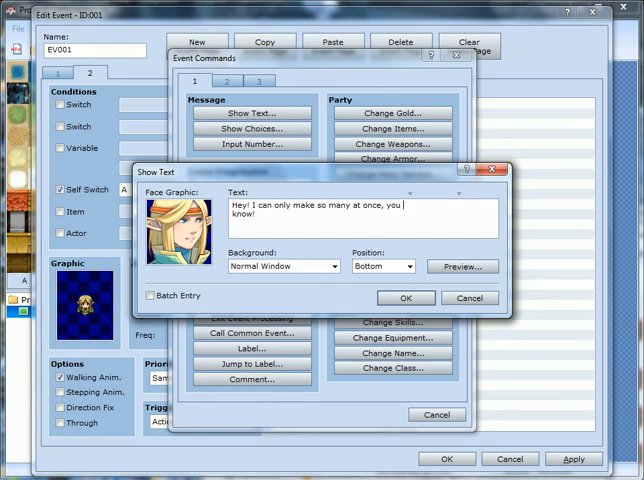
{"action": "left_click", "coordinate": [406, 297]}
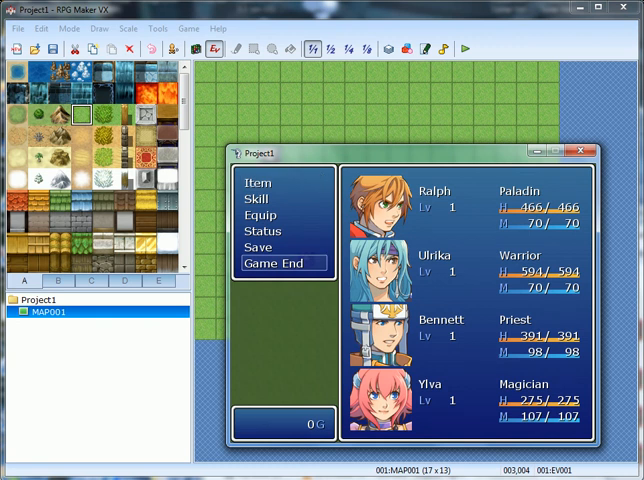
Step: Choose Game End from the playtest menu to reach the To Title/Shutdown/Cancel prompt
{"action": "left_click", "coordinate": [282, 263]}
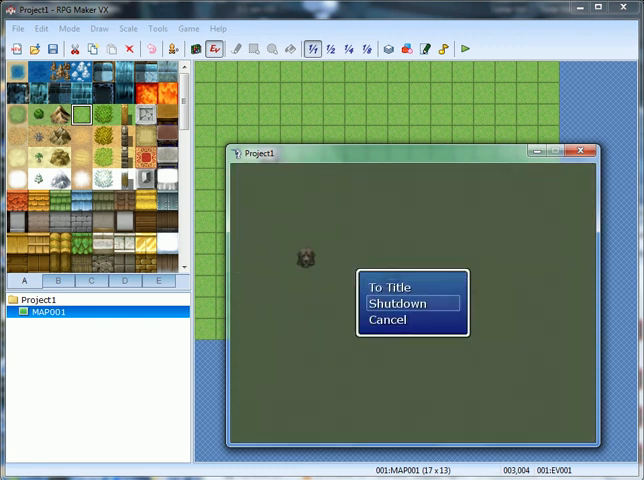